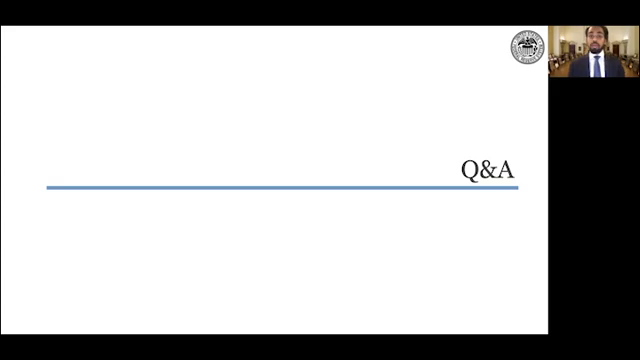
mouse_move(108, 60)
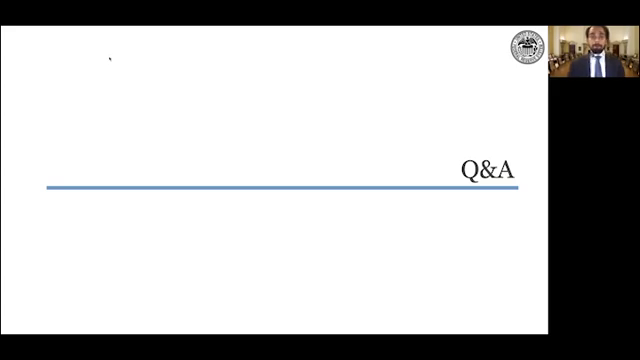